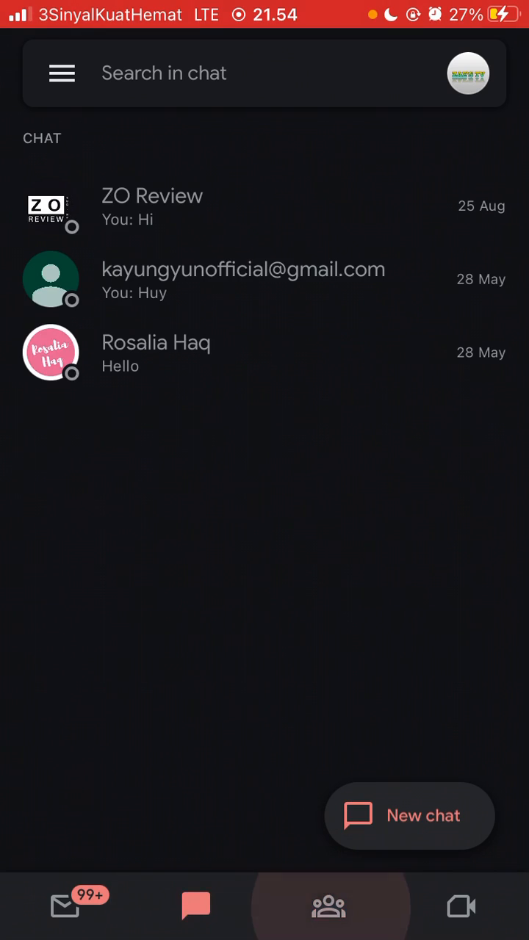
Step: Browse the Spaces and Chat lists and check chat settings via the app navigation
{"action": "left_click", "coordinate": [329, 906]}
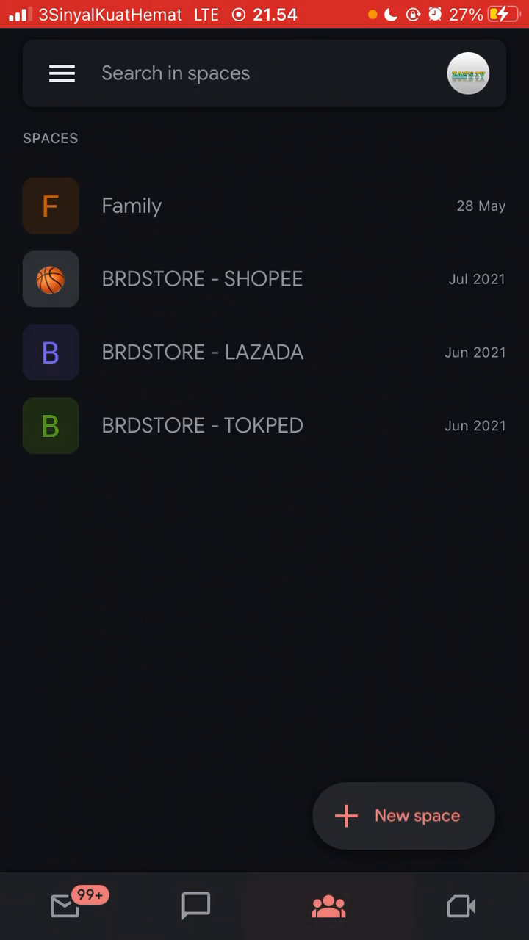
{"action": "left_click", "coordinate": [195, 905]}
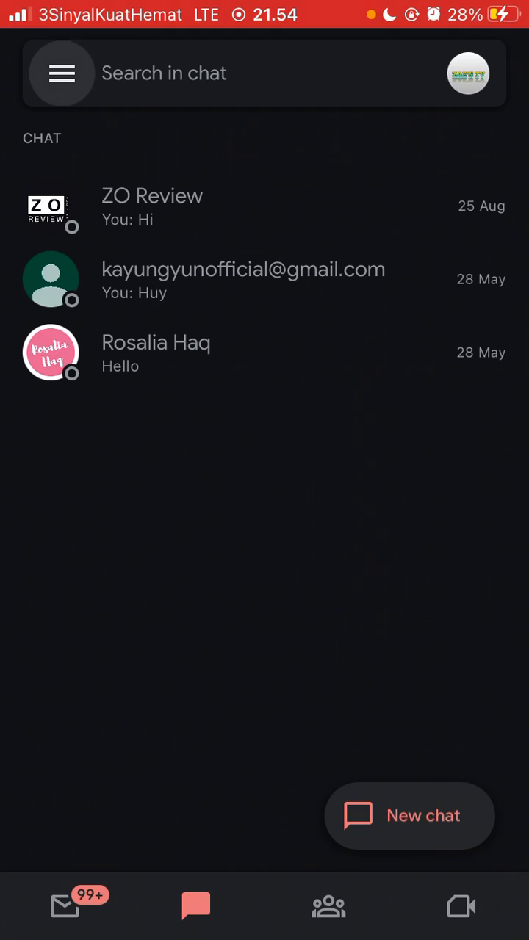
{"action": "left_click", "coordinate": [62, 73]}
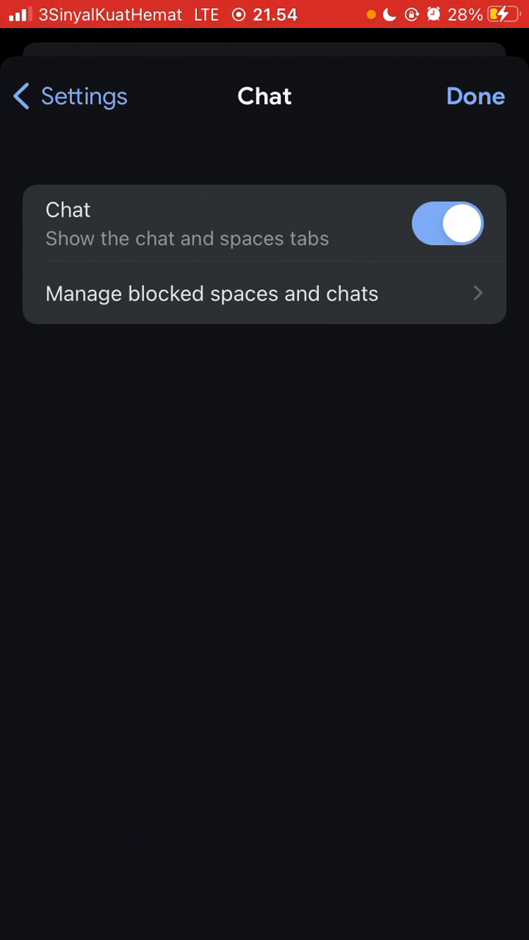
{"action": "left_click", "coordinate": [474, 97]}
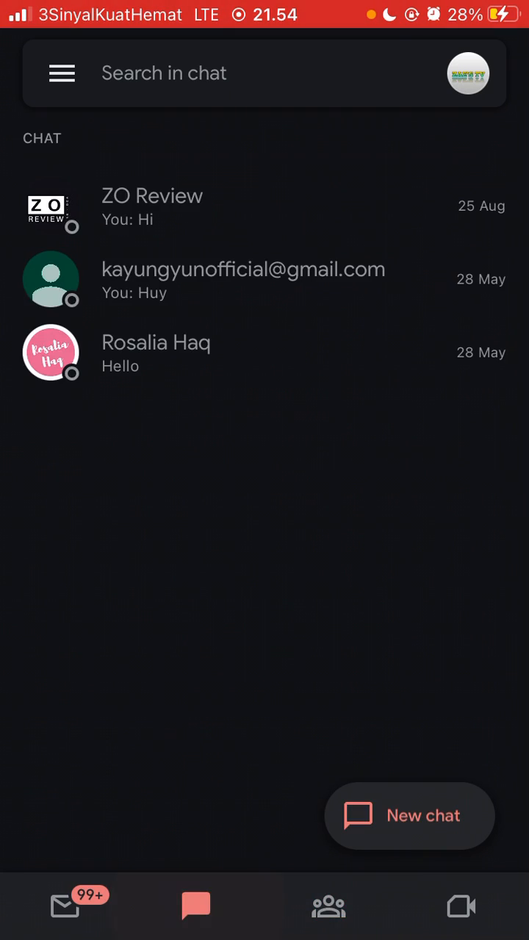
{"action": "left_click", "coordinate": [329, 906]}
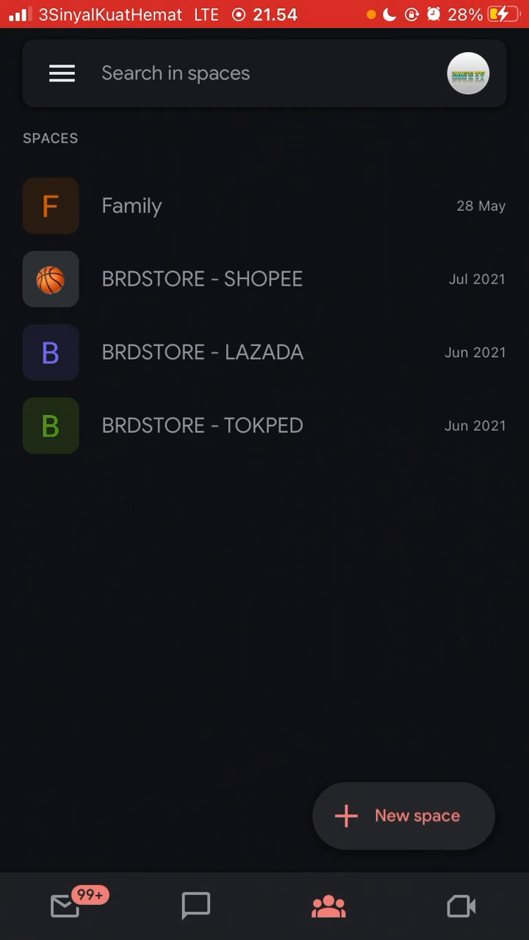
{"action": "left_click", "coordinate": [197, 905]}
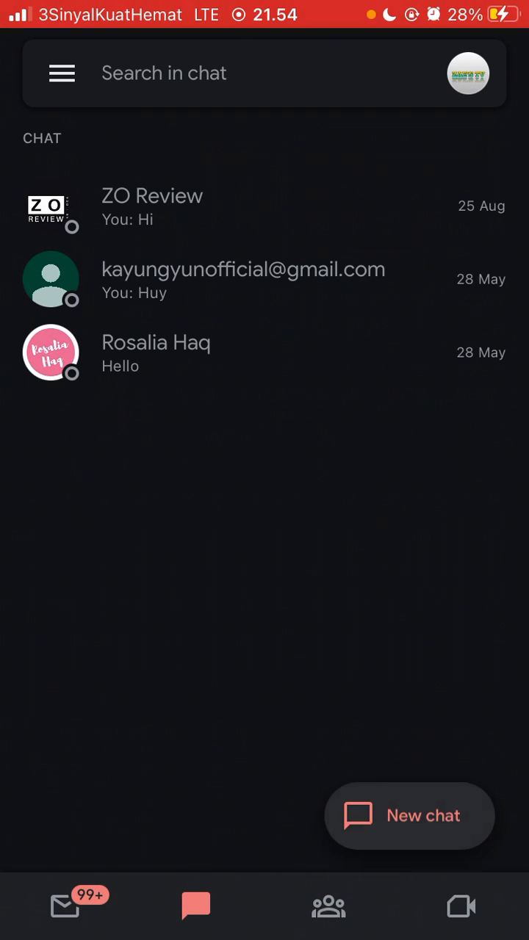
Step: View the ZO Review conversation with its two Hi messages, then return to the chat list
{"action": "left_click", "coordinate": [408, 815]}
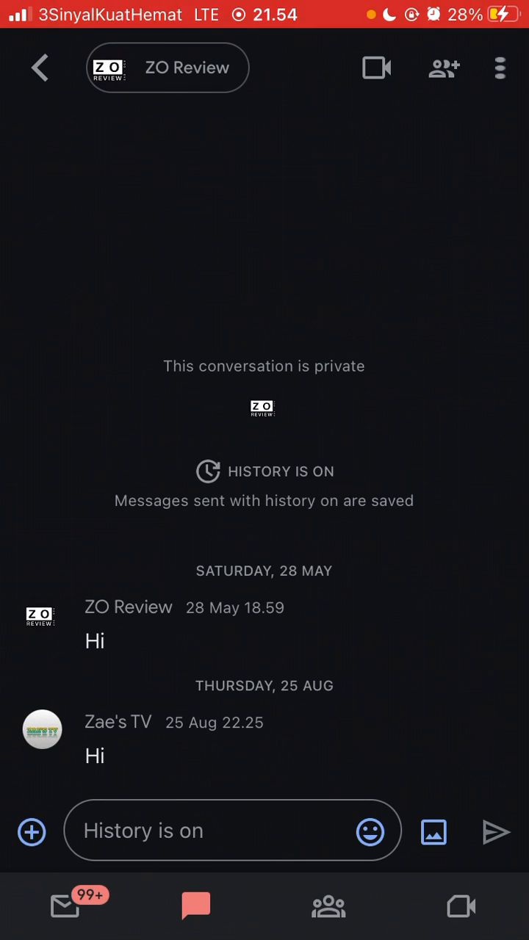
{"action": "left_click", "coordinate": [220, 831]}
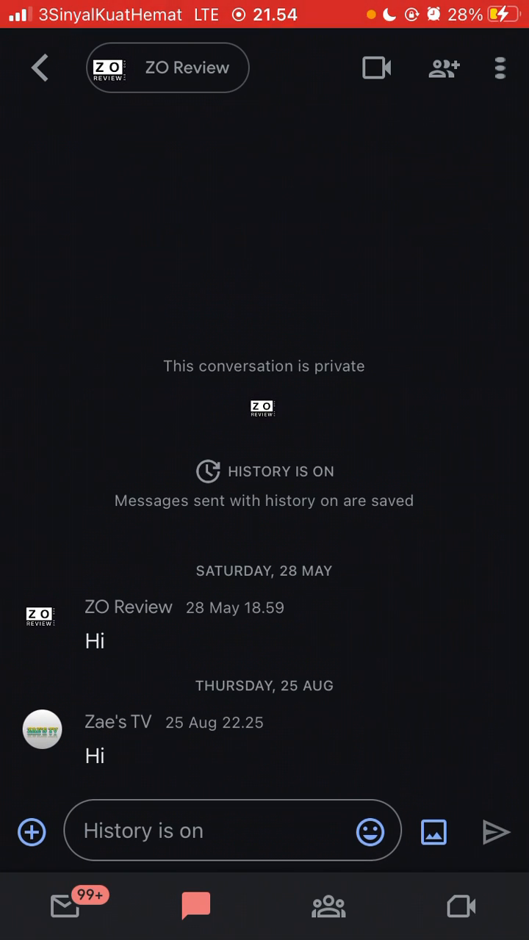
{"action": "left_click", "coordinate": [38, 68]}
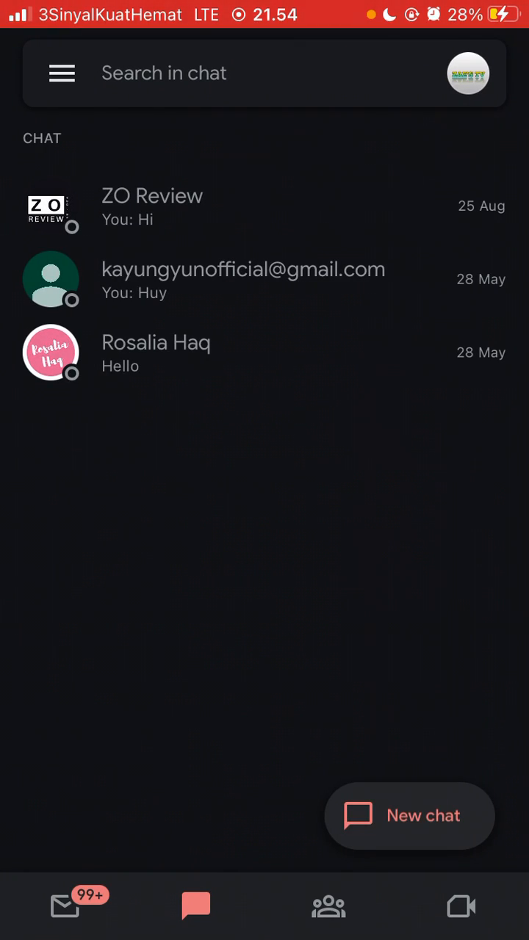
Step: Show the Spaces list with Family and the three BRDSTORE spaces
{"action": "left_click", "coordinate": [329, 906]}
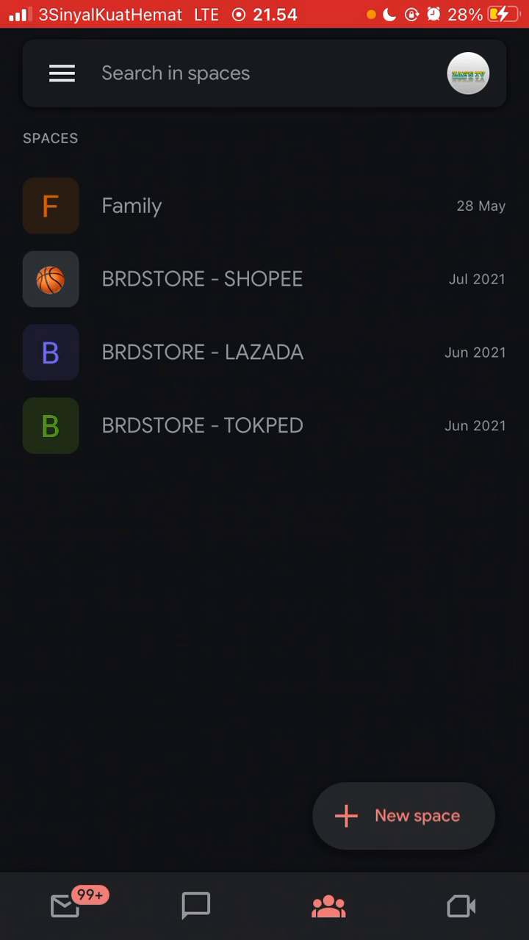